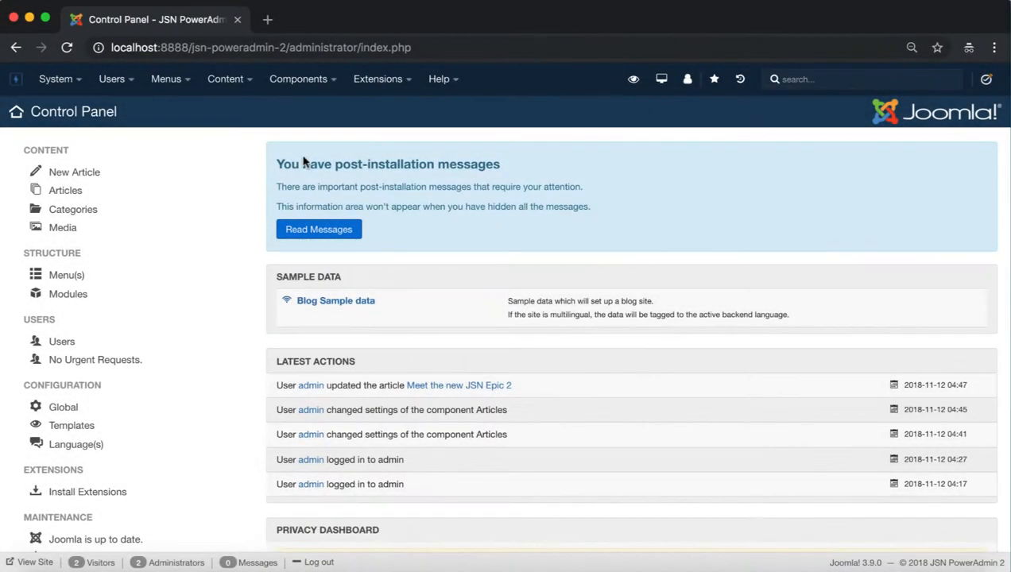
# Open JSN PowerAdmin 2's Site Manager from the Components menu.
pyautogui.click(298, 79)
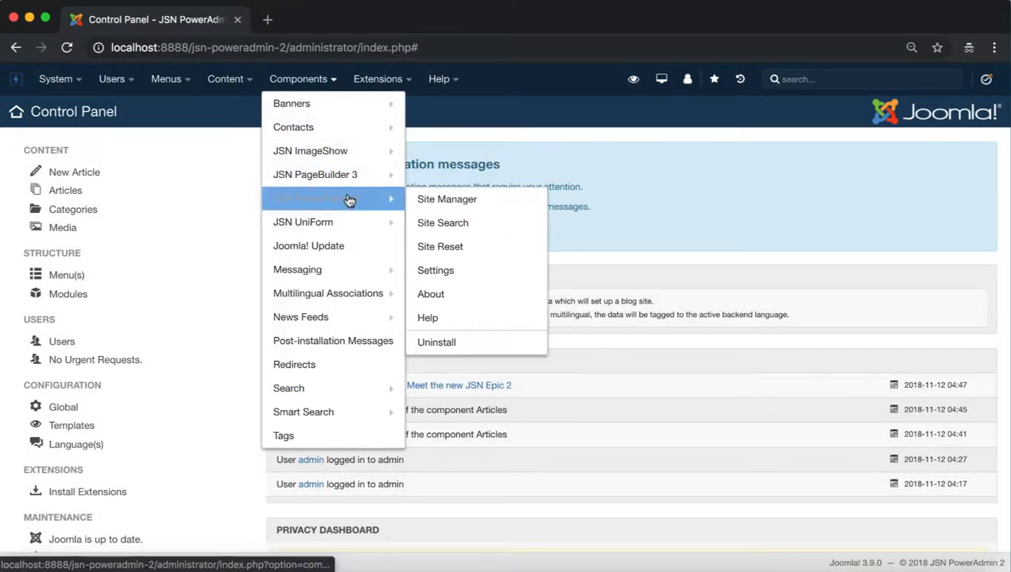
pyautogui.click(447, 199)
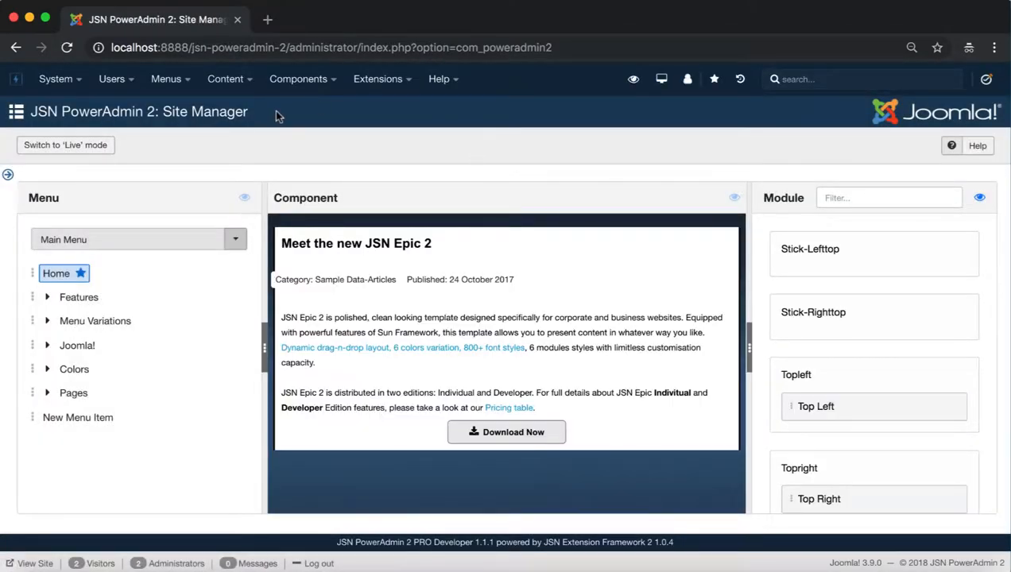
pyautogui.doubleClick(228, 111)
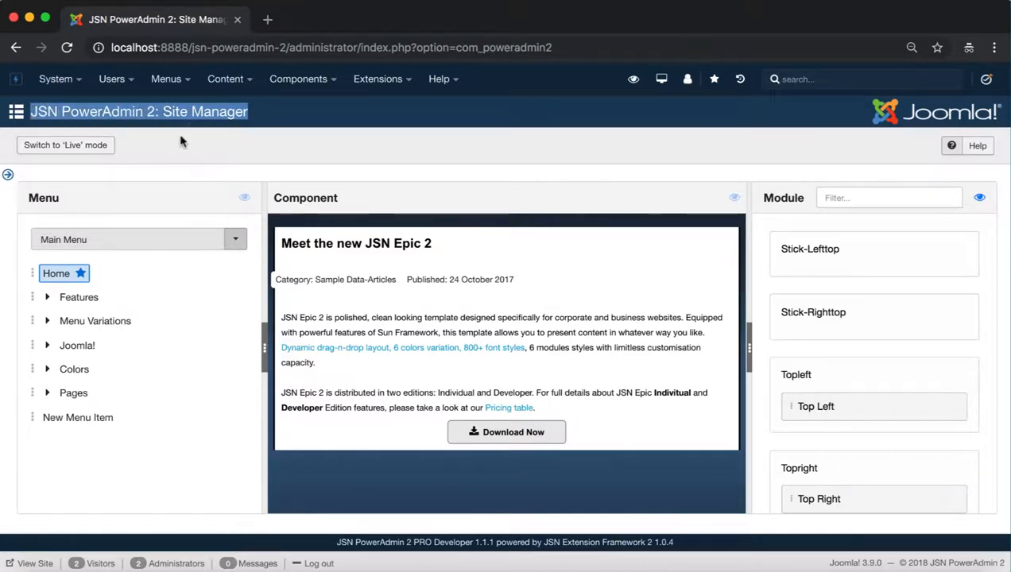
pyautogui.moveTo(294, 116)
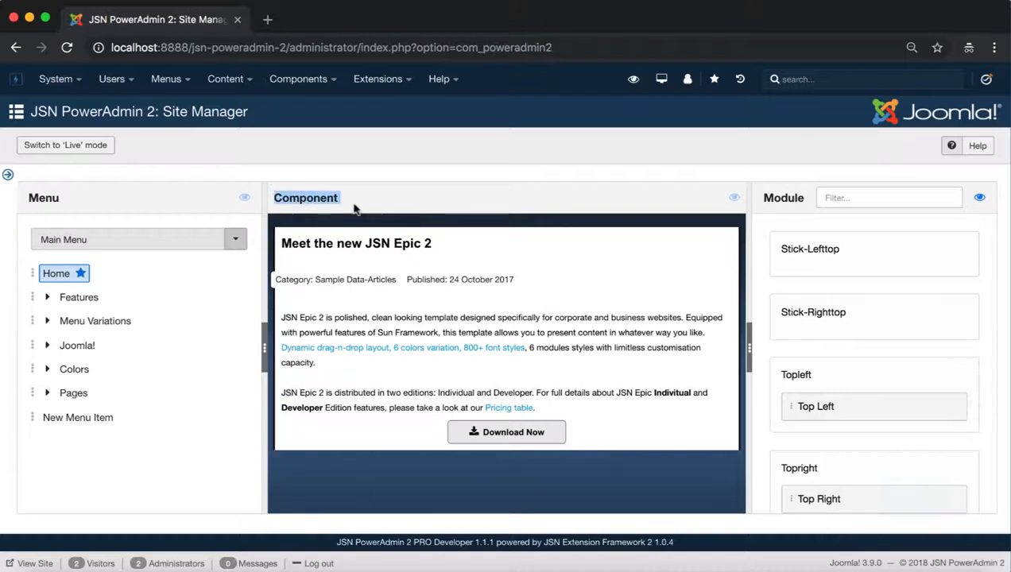
pyautogui.moveTo(355, 200)
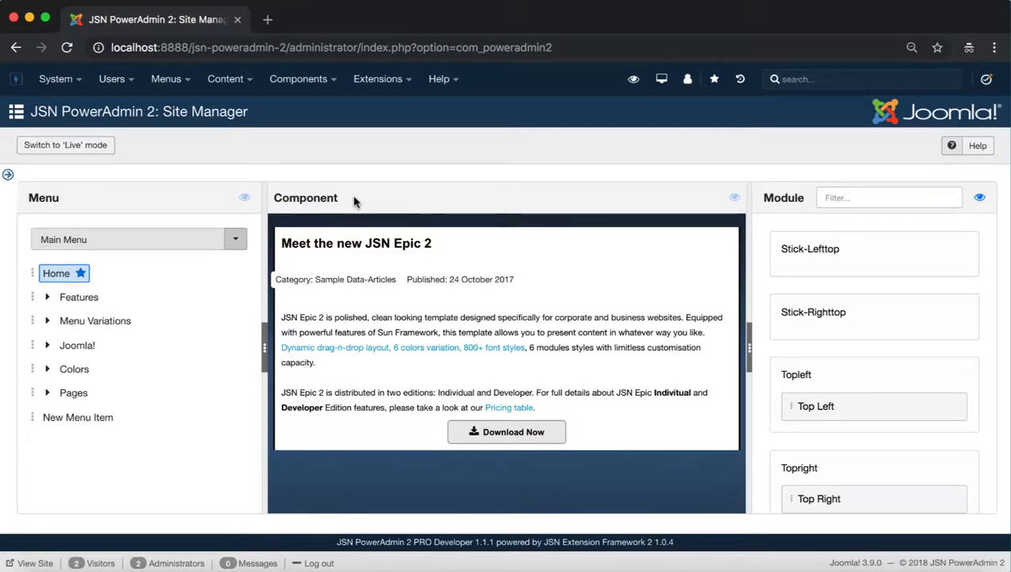
pyautogui.rightClick(56, 272)
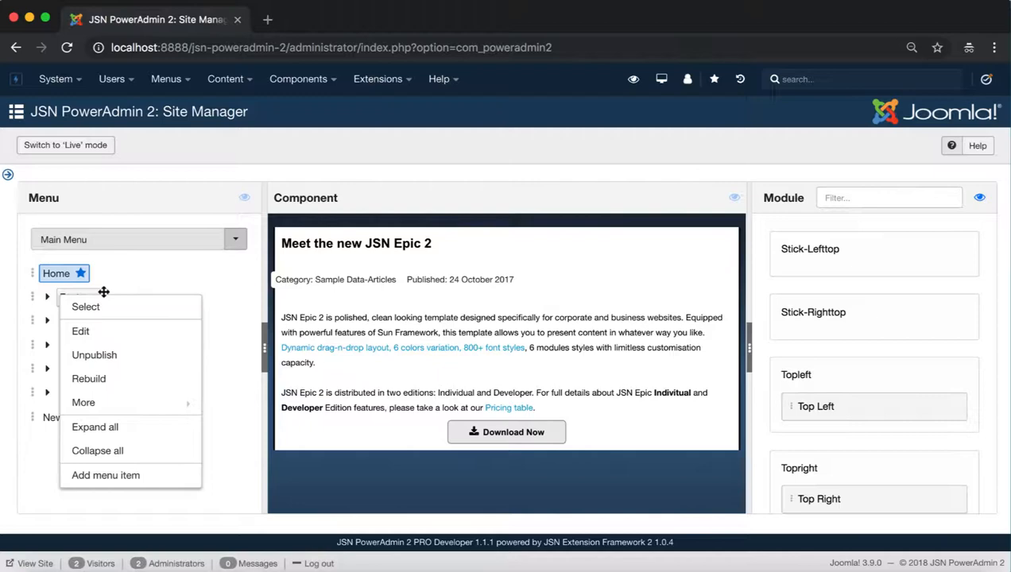
pyautogui.click(78, 296)
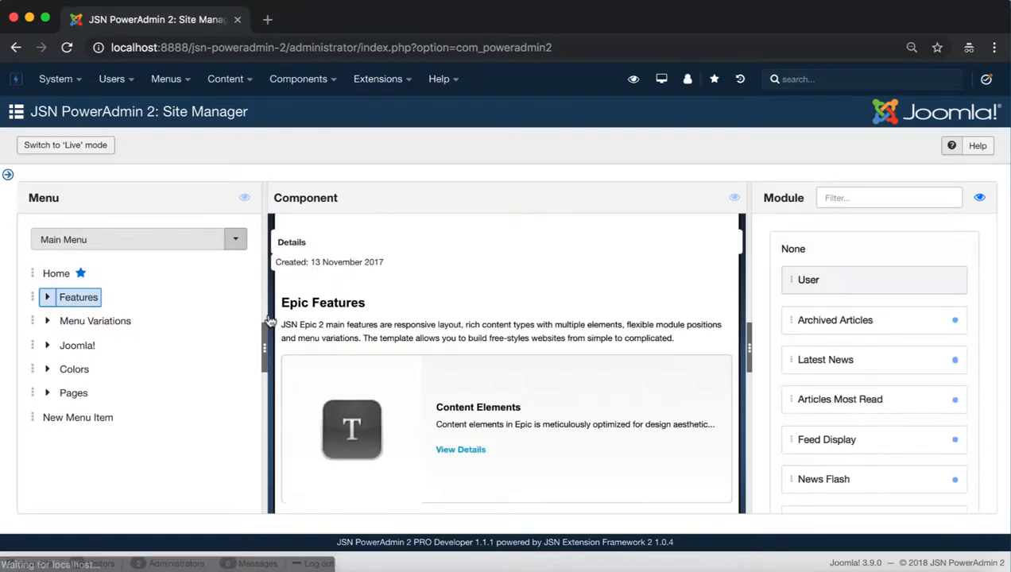
pyautogui.scroll(-3)
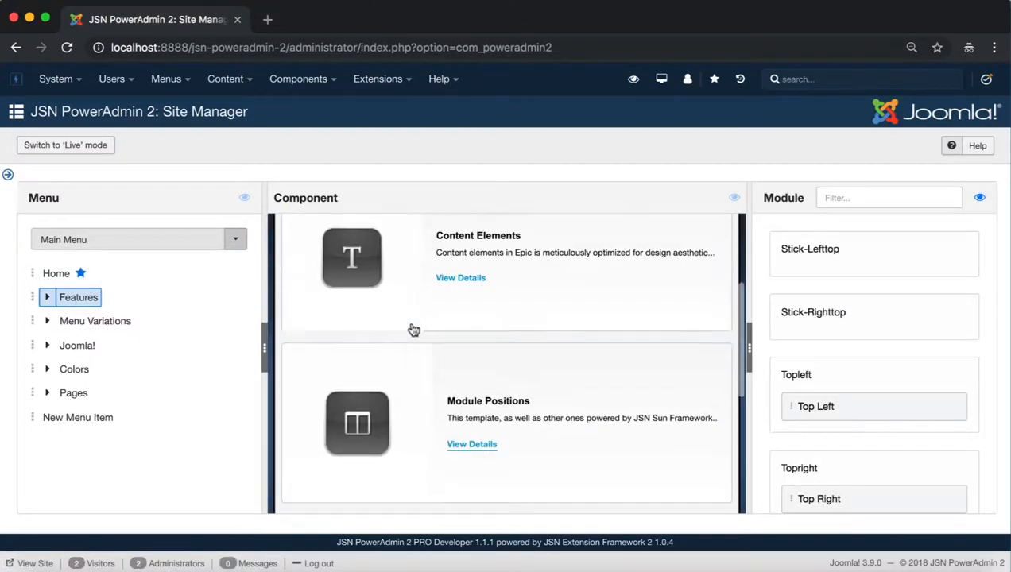
pyautogui.scroll(-3)
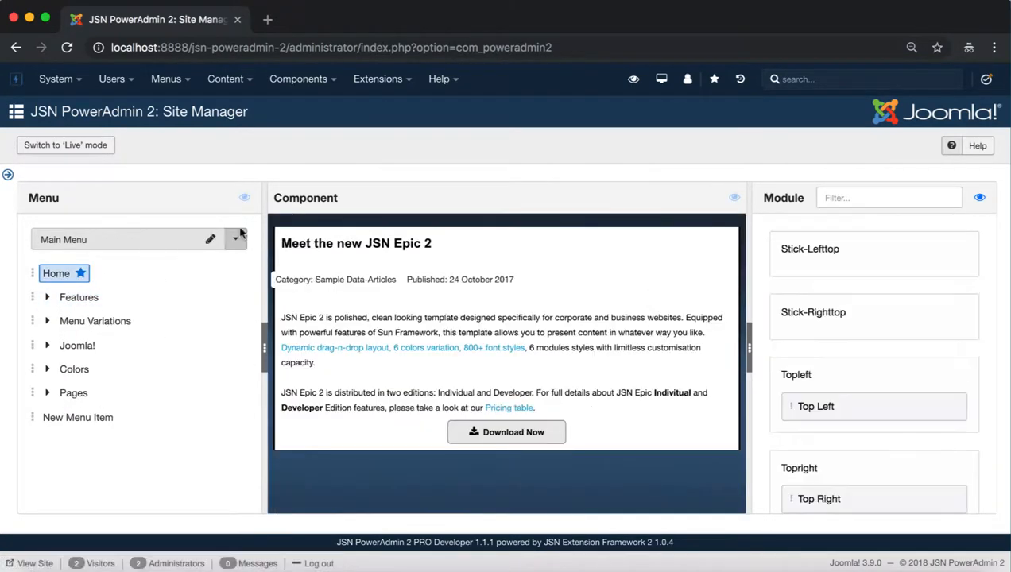
# Reveal hidden article elements in the preview, then edit the Home menu item from the heading.
pyautogui.click(735, 198)
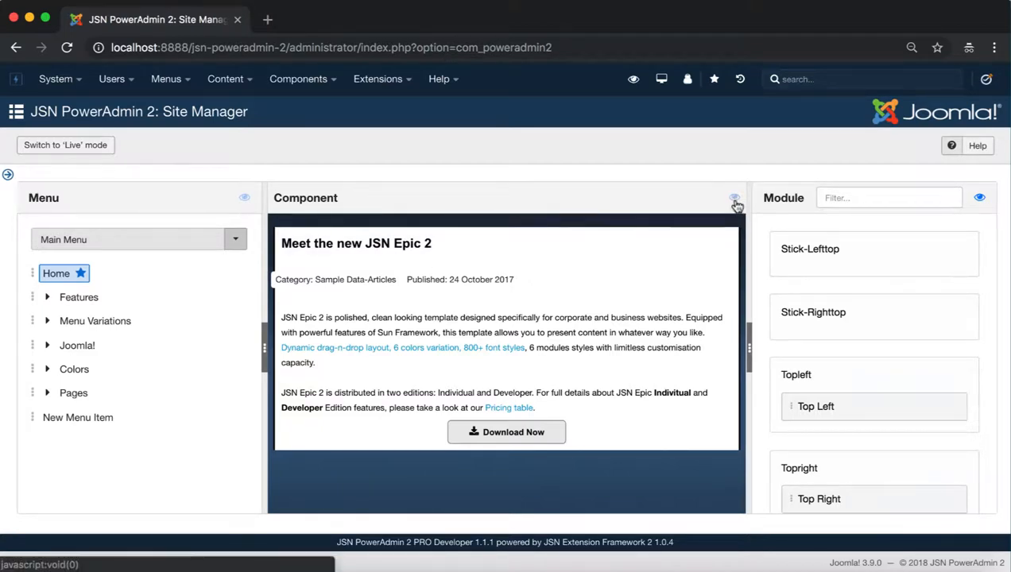
pyautogui.click(734, 203)
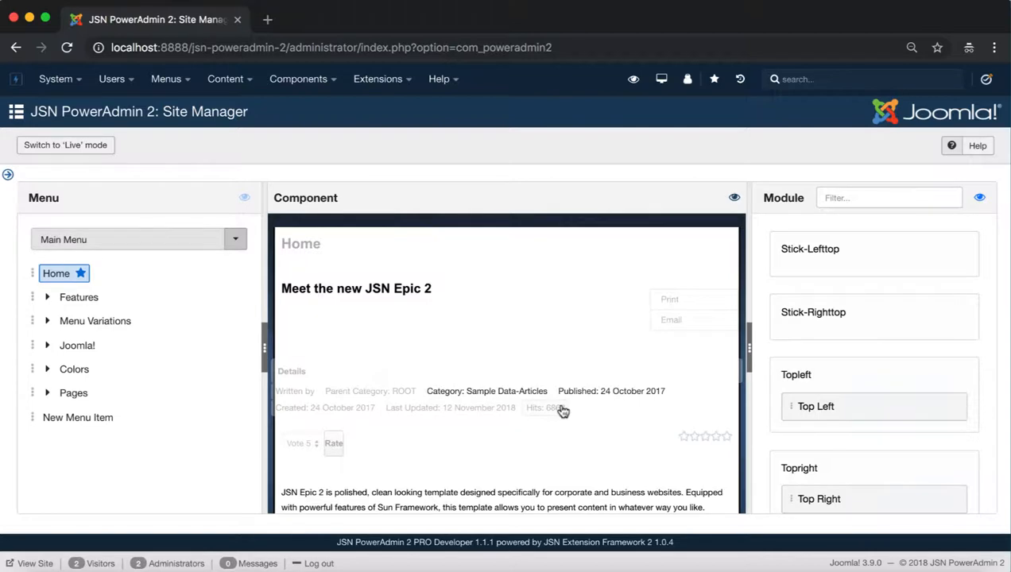
pyautogui.moveTo(345, 253)
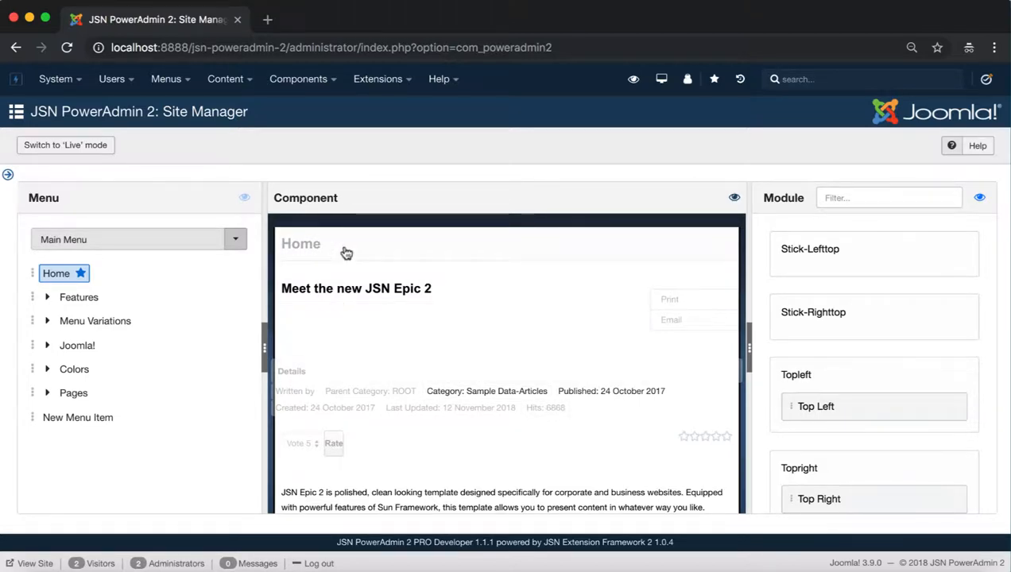
pyautogui.rightClick(346, 253)
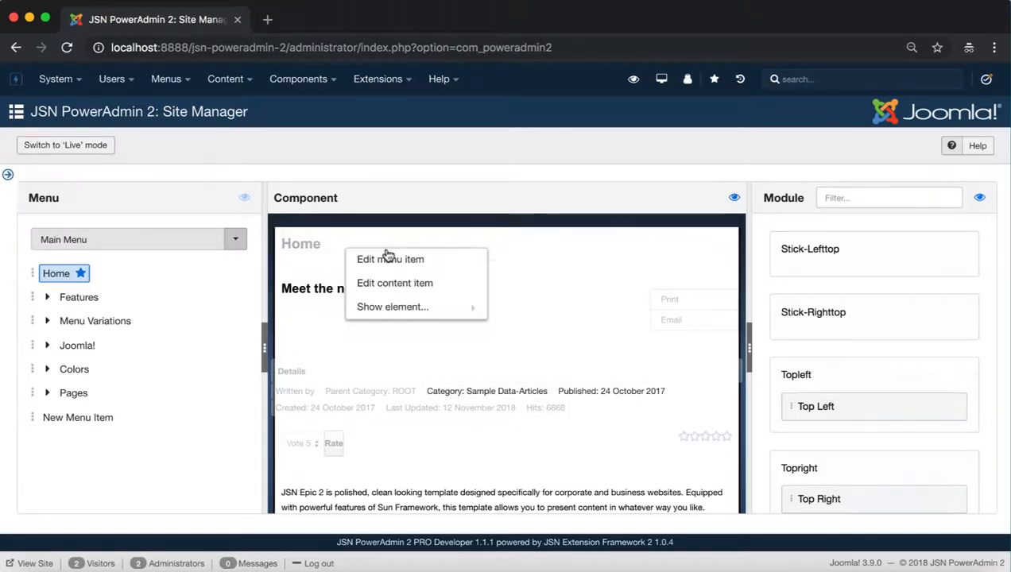
pyautogui.moveTo(390, 259)
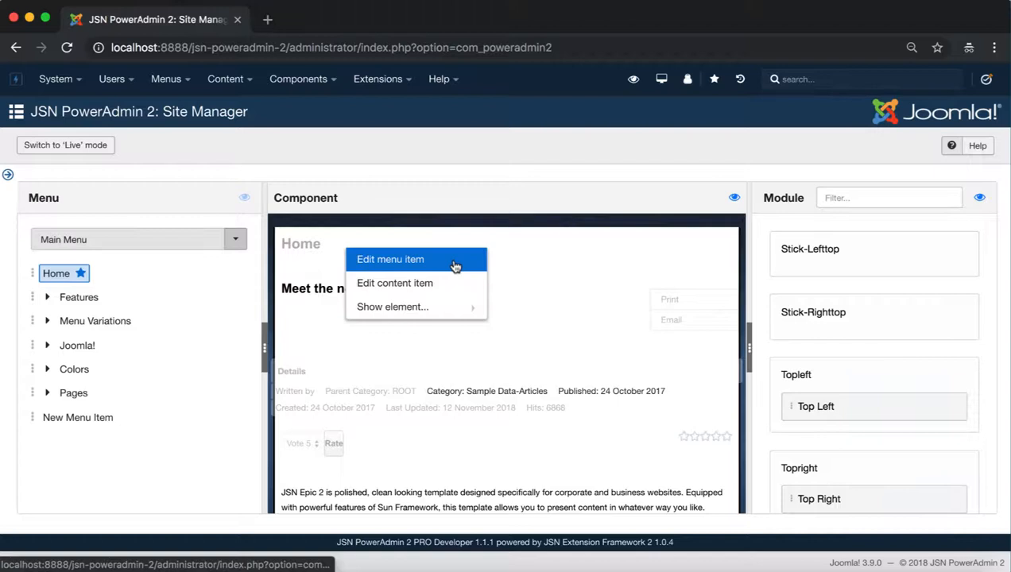
pyautogui.click(390, 259)
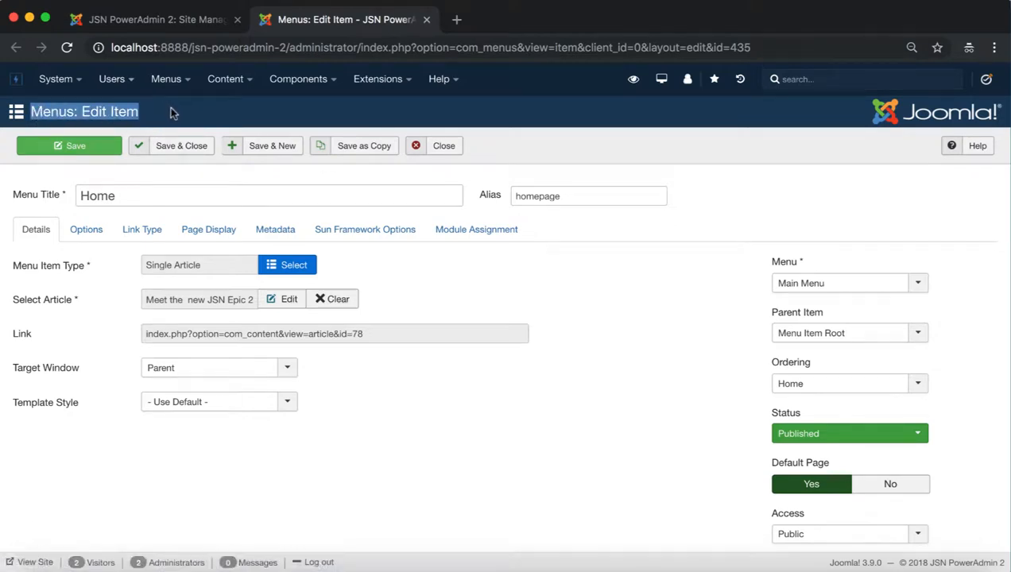
pyautogui.moveTo(250, 196)
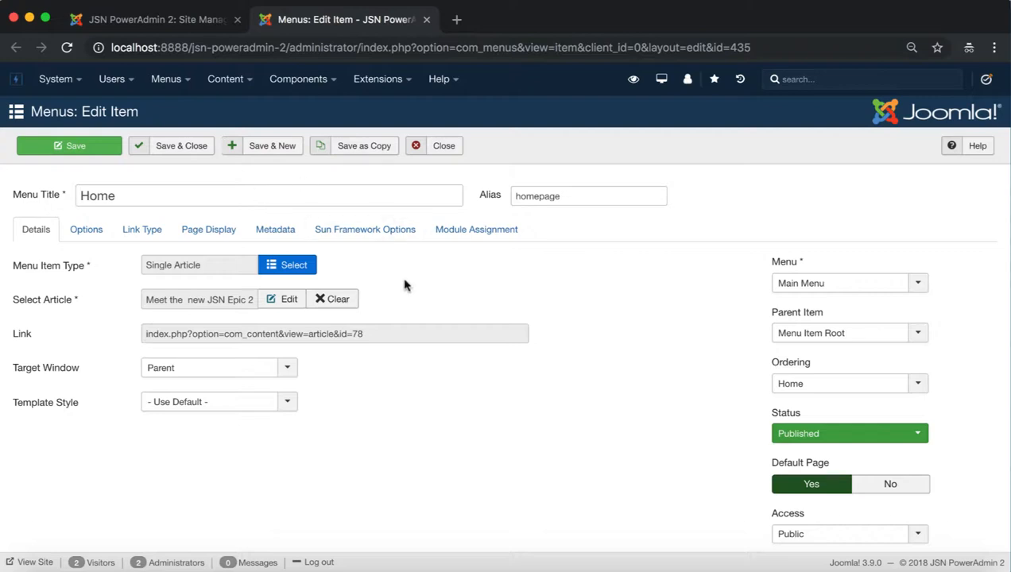
pyautogui.moveTo(747, 462)
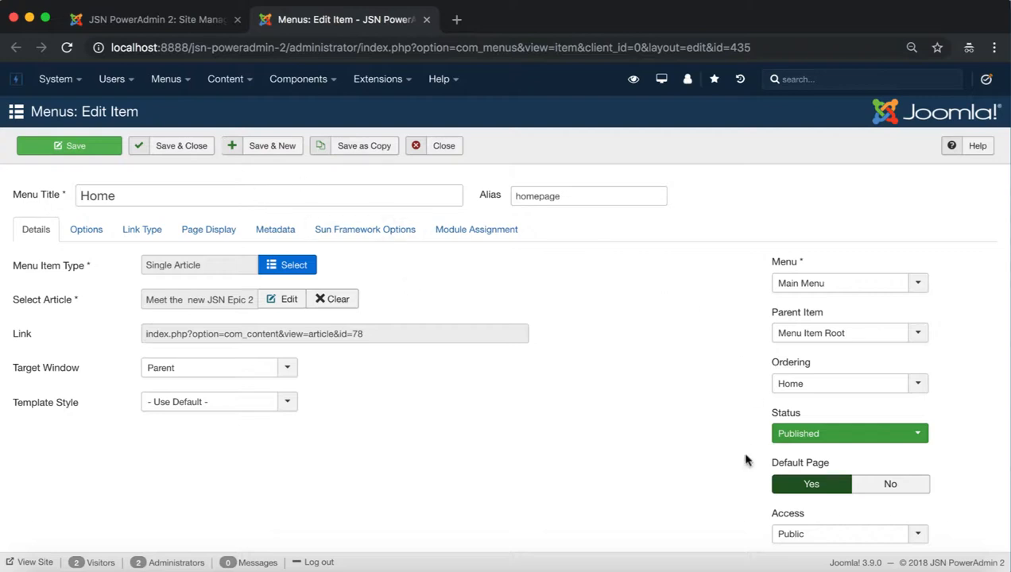
# Close the Home menu item editor and return to the Site Manager tab.
pyautogui.click(443, 146)
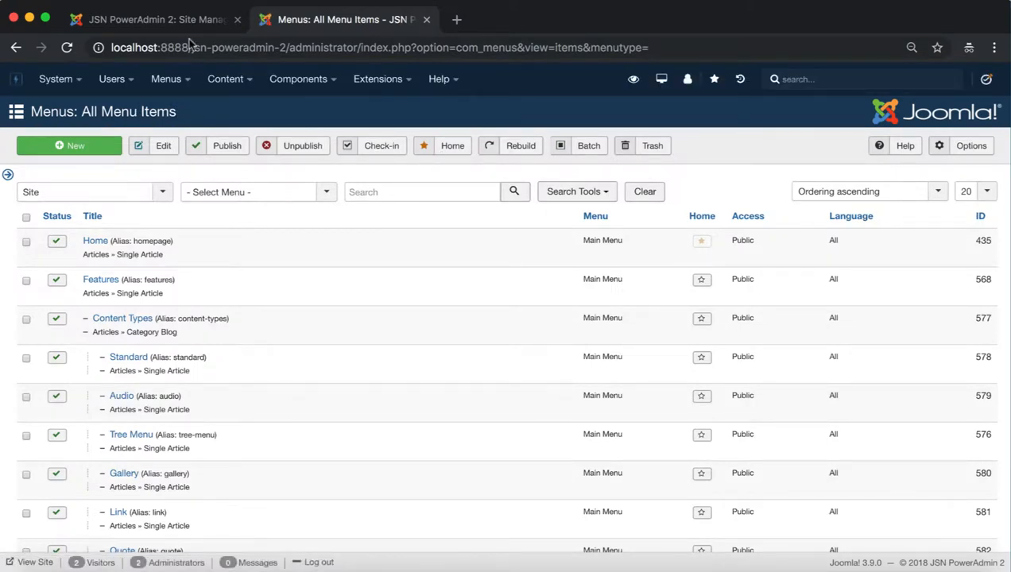
pyautogui.click(151, 19)
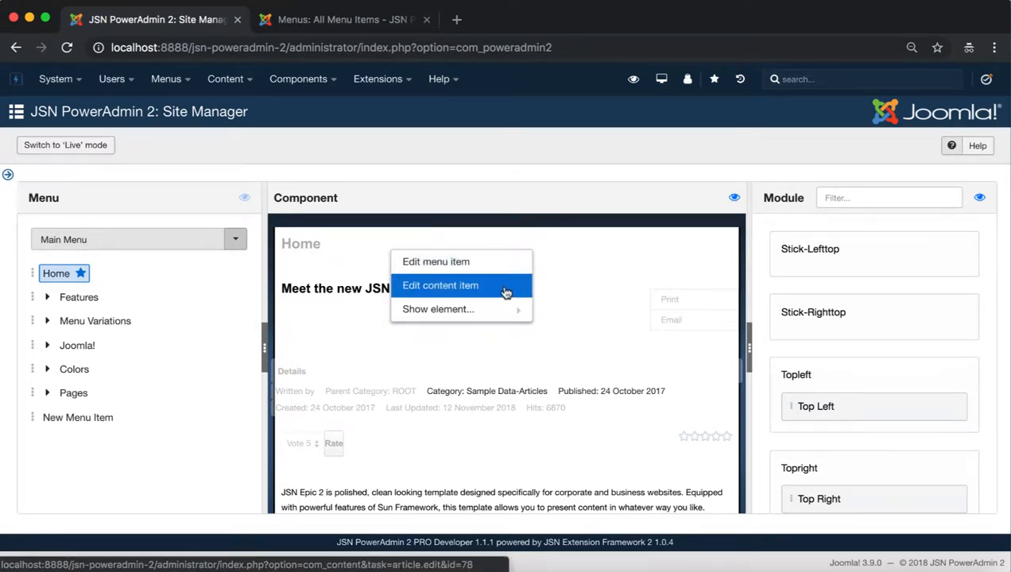
# Edit the 'Meet the new JSN Epic 2' article content and launch the page builder.
pyautogui.click(441, 285)
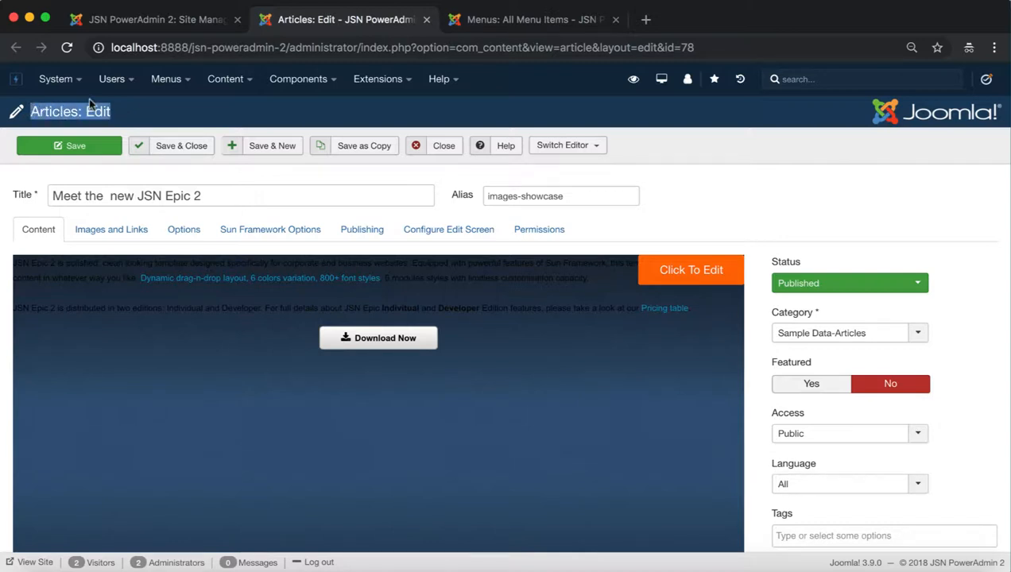
pyautogui.click(239, 195)
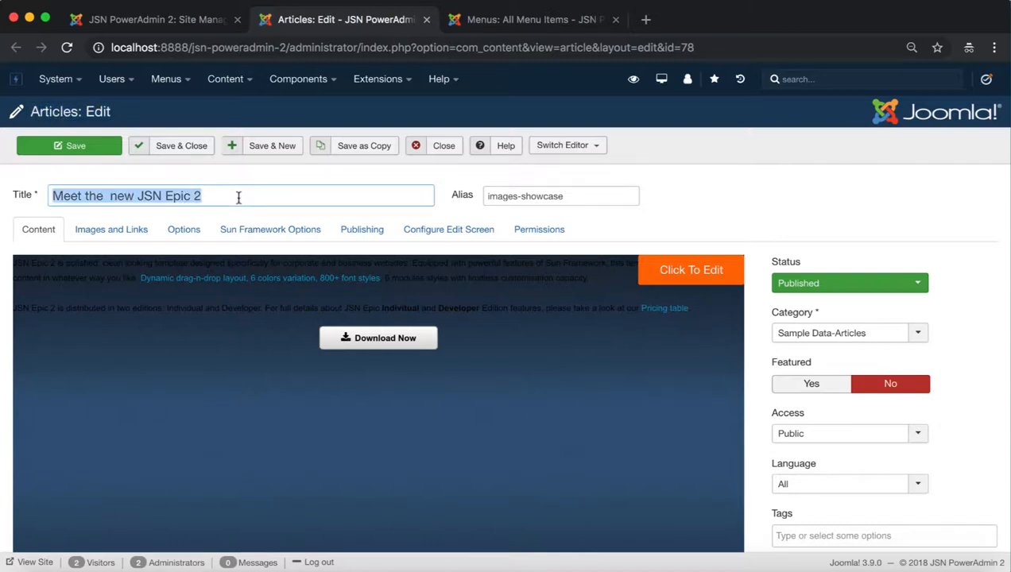
pyautogui.click(151, 19)
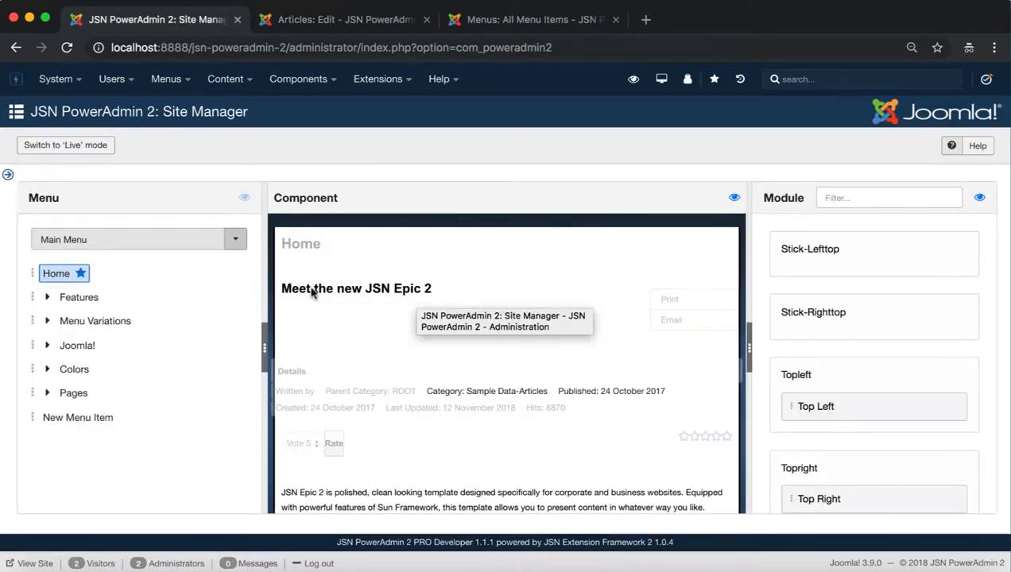
pyautogui.click(342, 19)
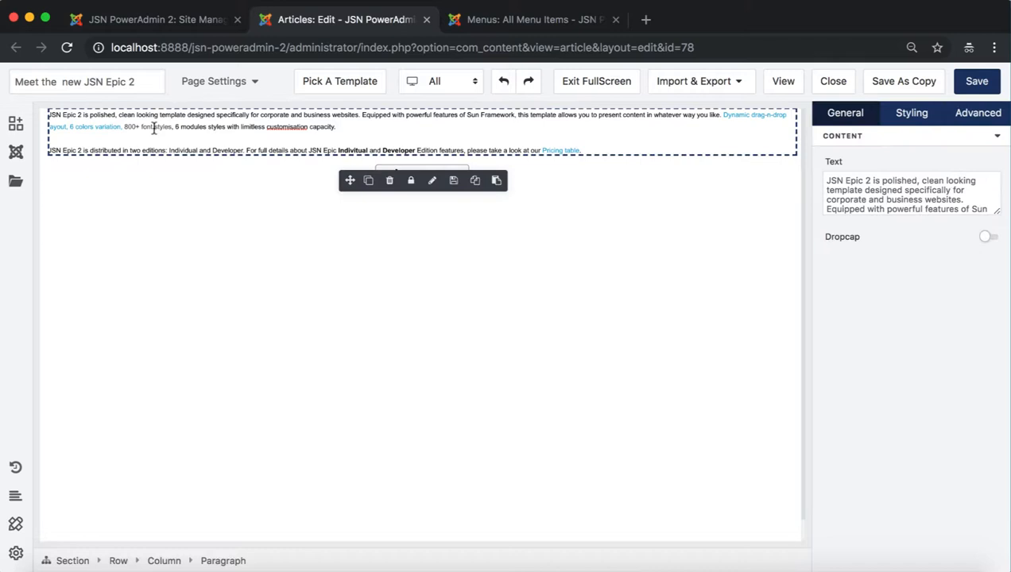
# View the paragraph's Advanced settings, then close the editor without saving.
pyautogui.click(977, 112)
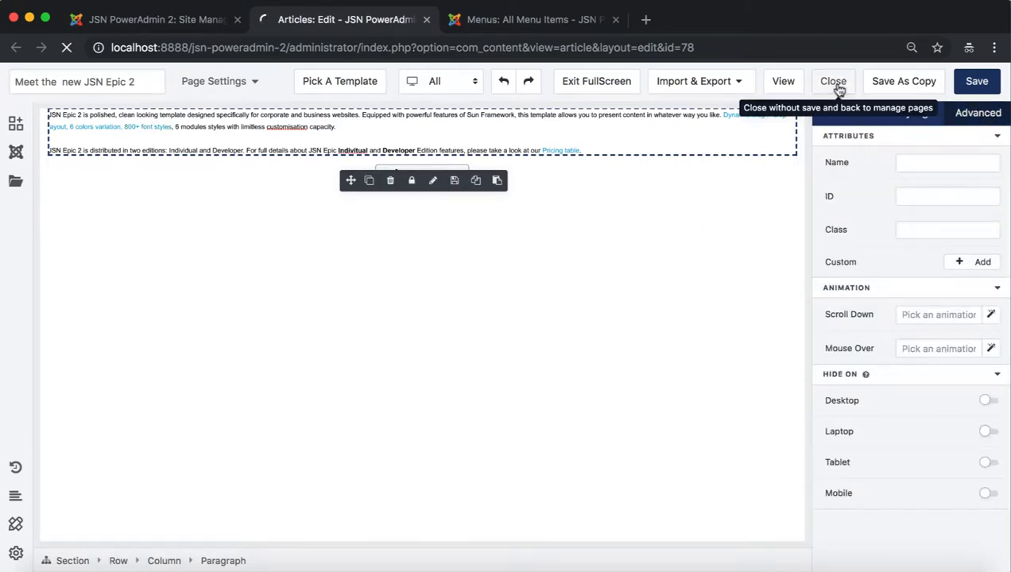
pyautogui.click(833, 81)
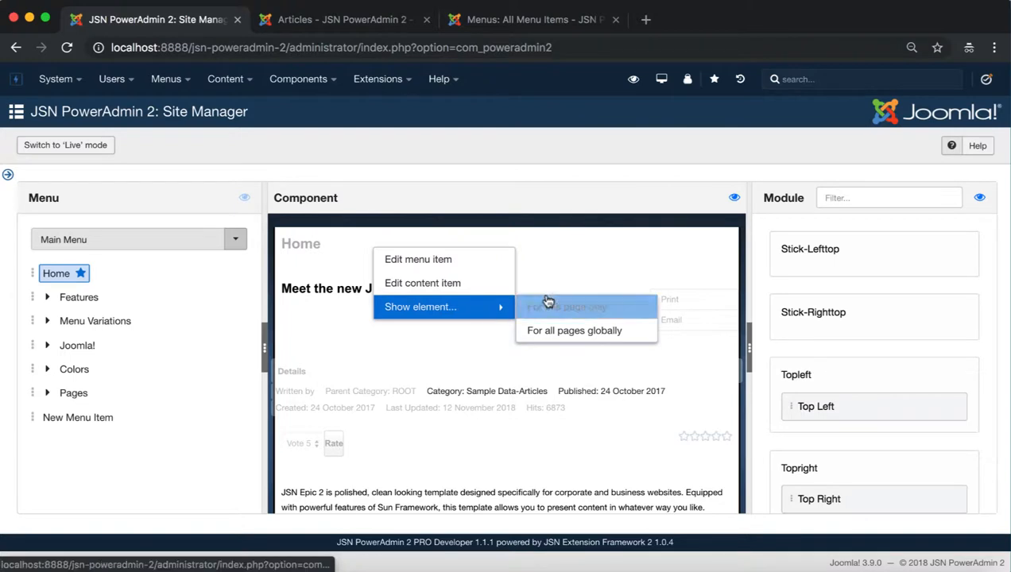
pyautogui.moveTo(567, 307)
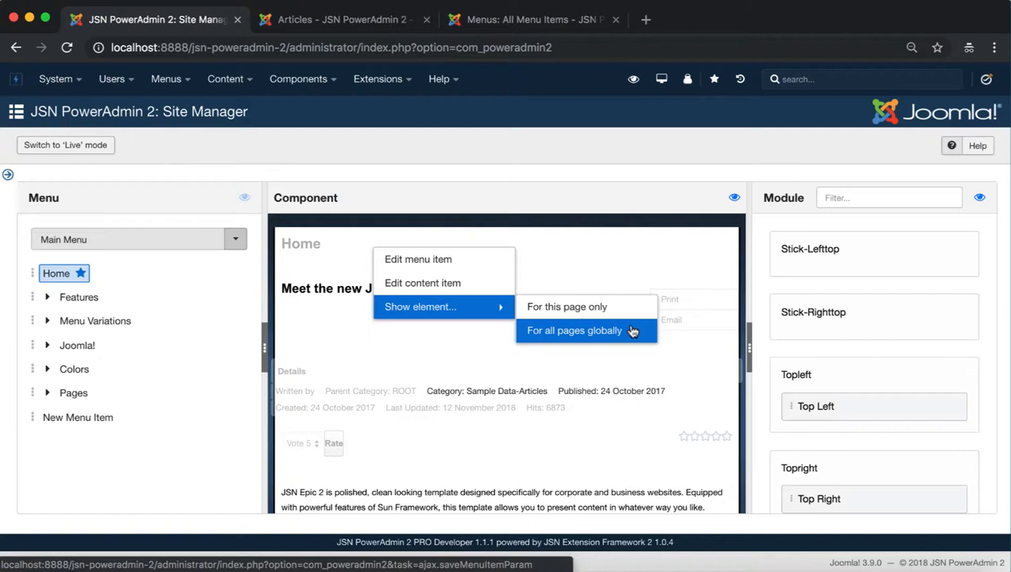
# Show the page heading for all pages globally and preview the Features page.
pyautogui.click(574, 330)
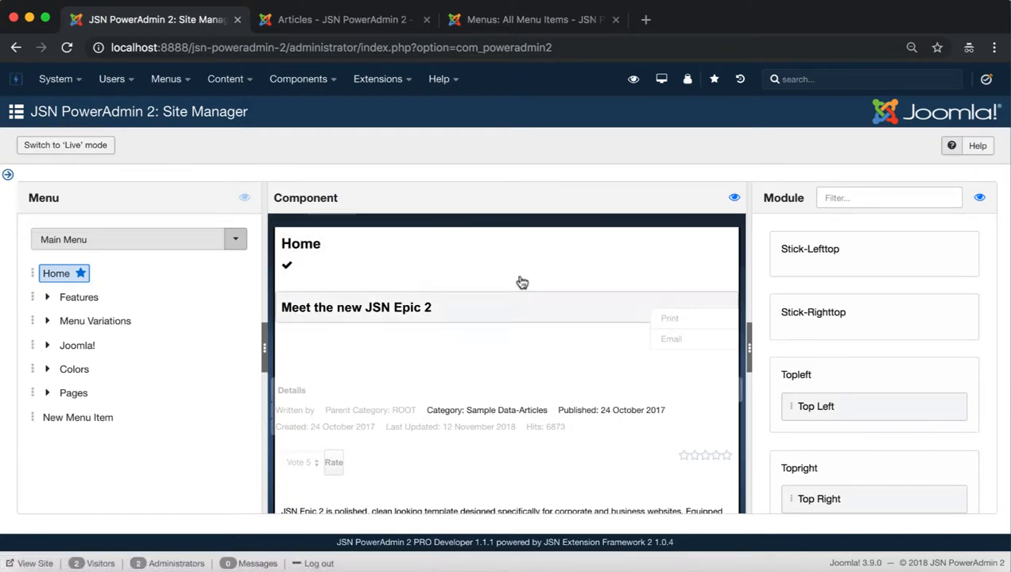
pyautogui.rightClick(78, 296)
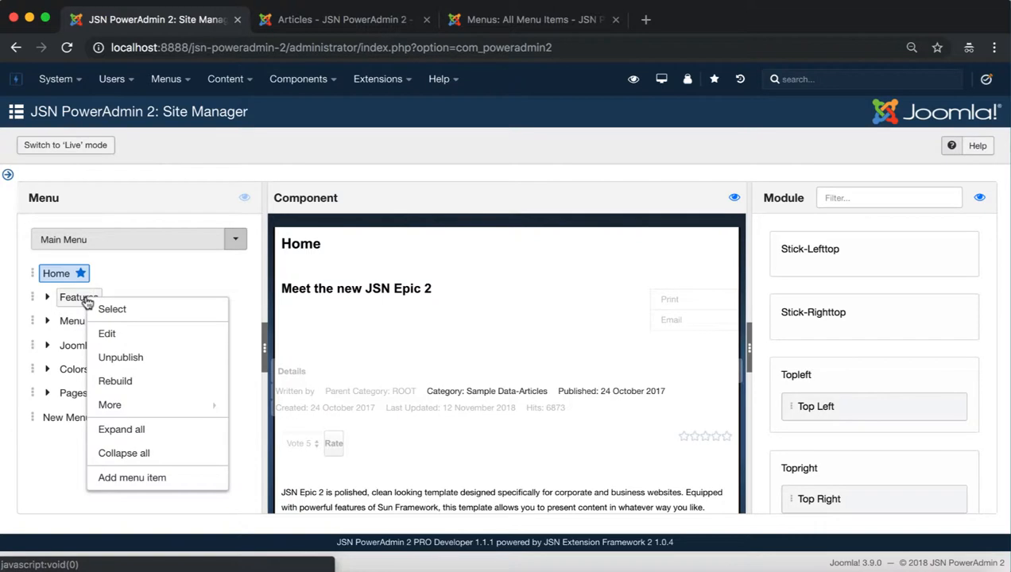
pyautogui.click(111, 309)
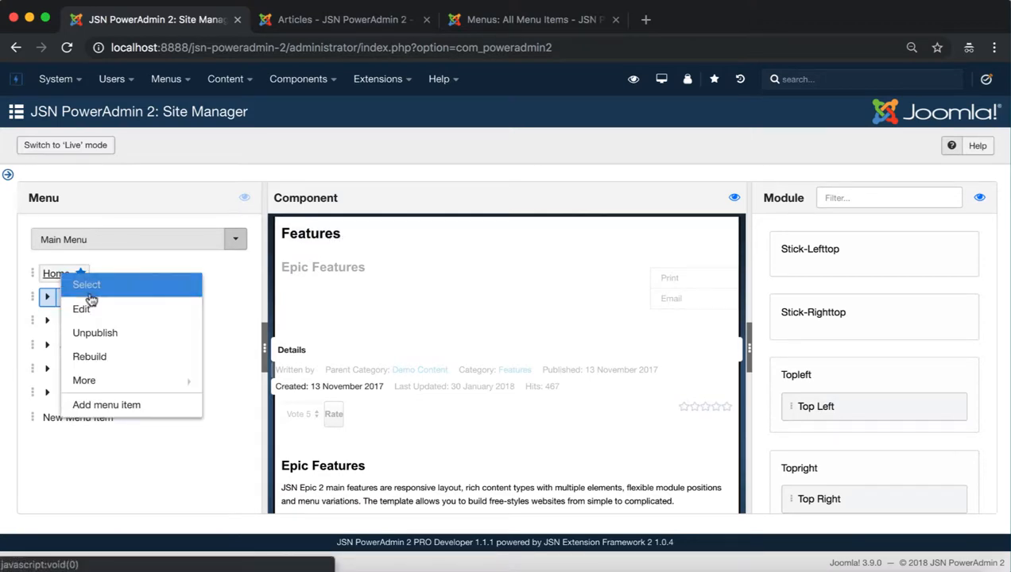
# Load the Home page into the preview and hide its heading for all pages globally.
pyautogui.click(86, 284)
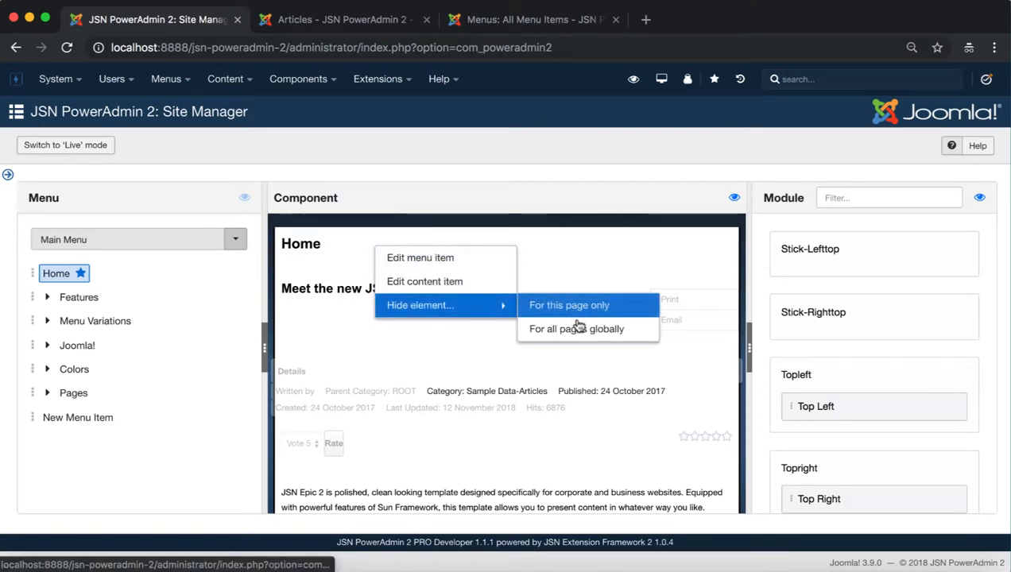
pyautogui.moveTo(576, 329)
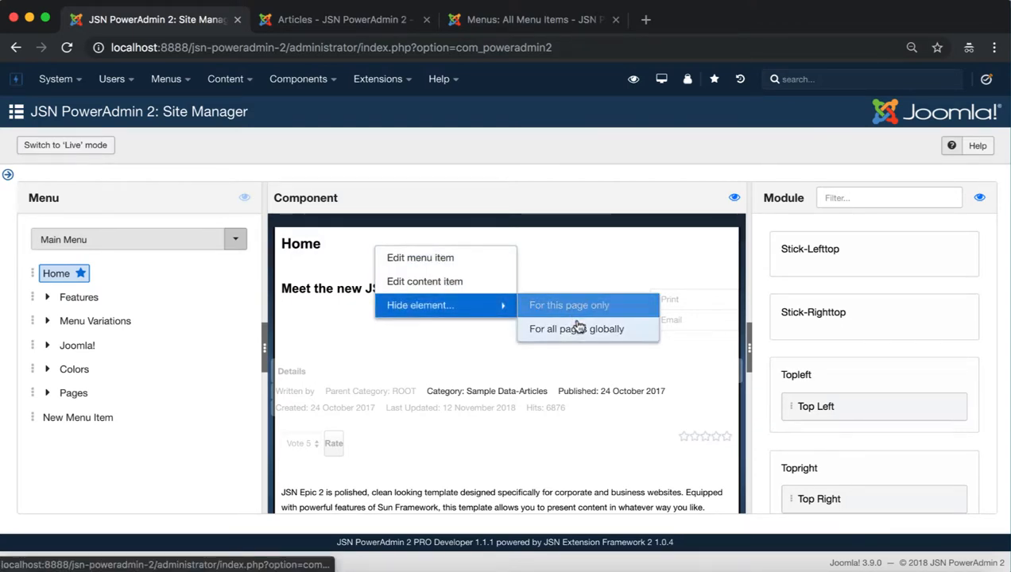
pyautogui.moveTo(577, 328)
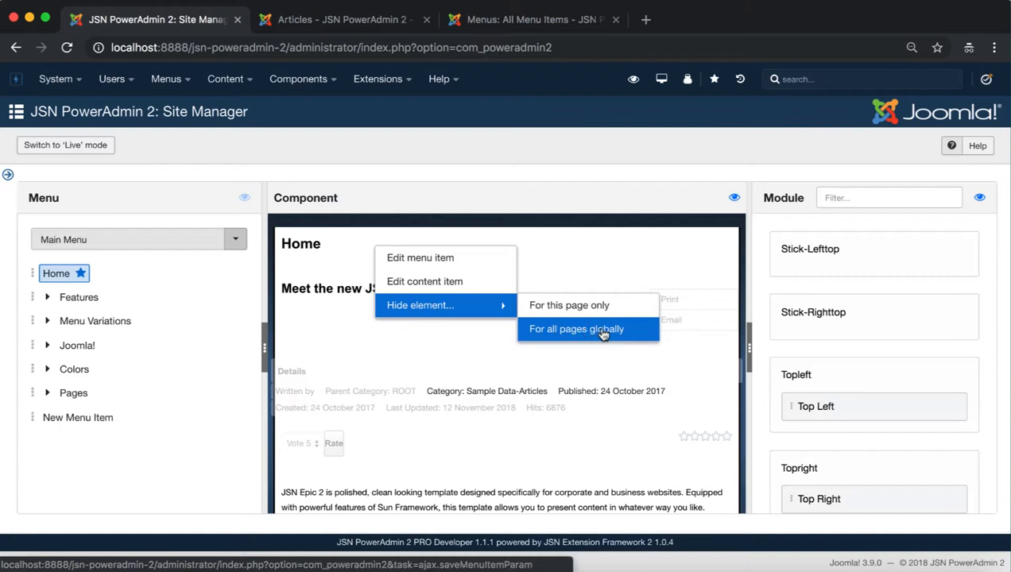
pyautogui.click(577, 329)
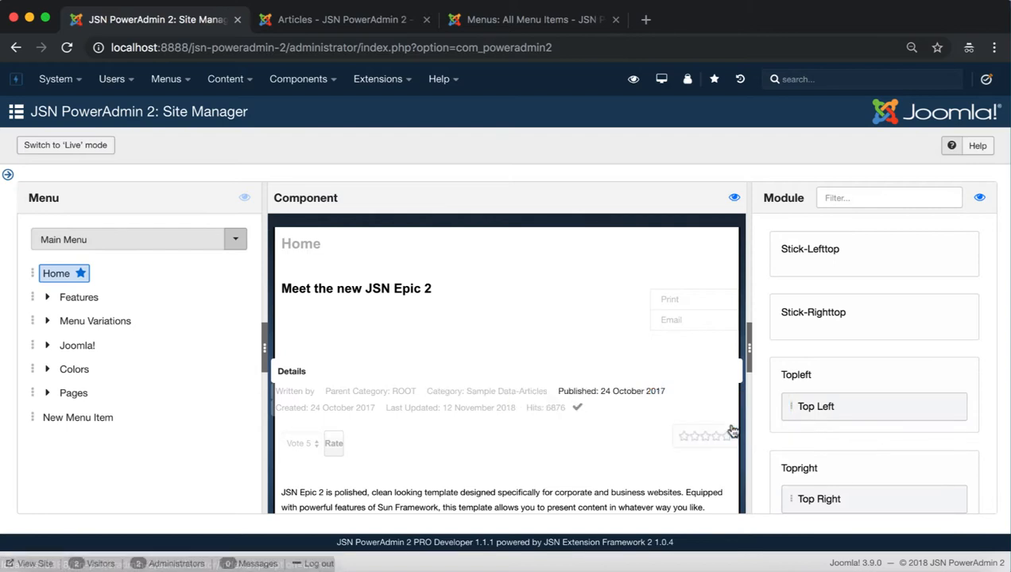
pyautogui.rightClick(436, 417)
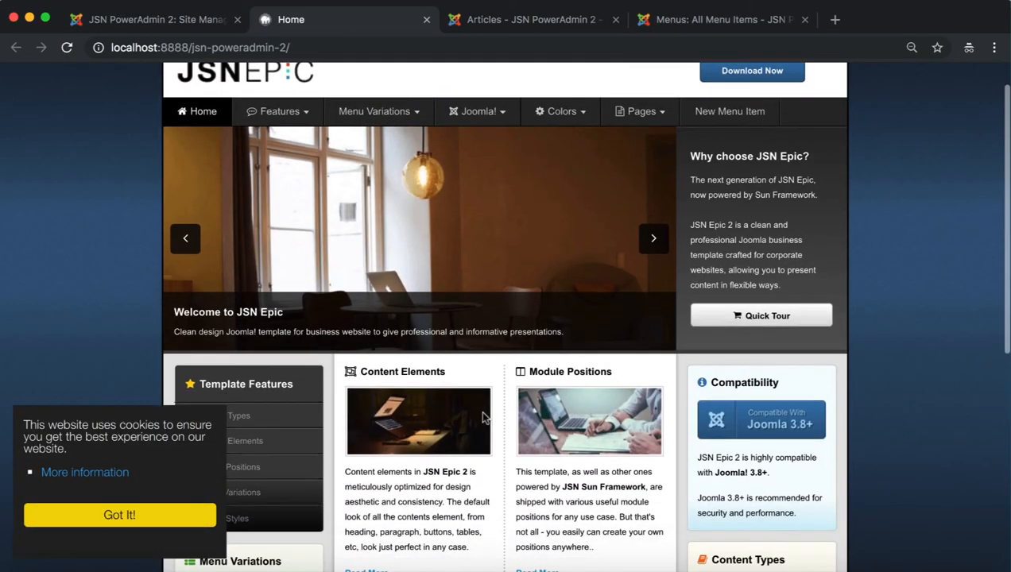
# Check the front-end Home article without its heading, then return to the Site Manager preview.
pyautogui.scroll(-3)
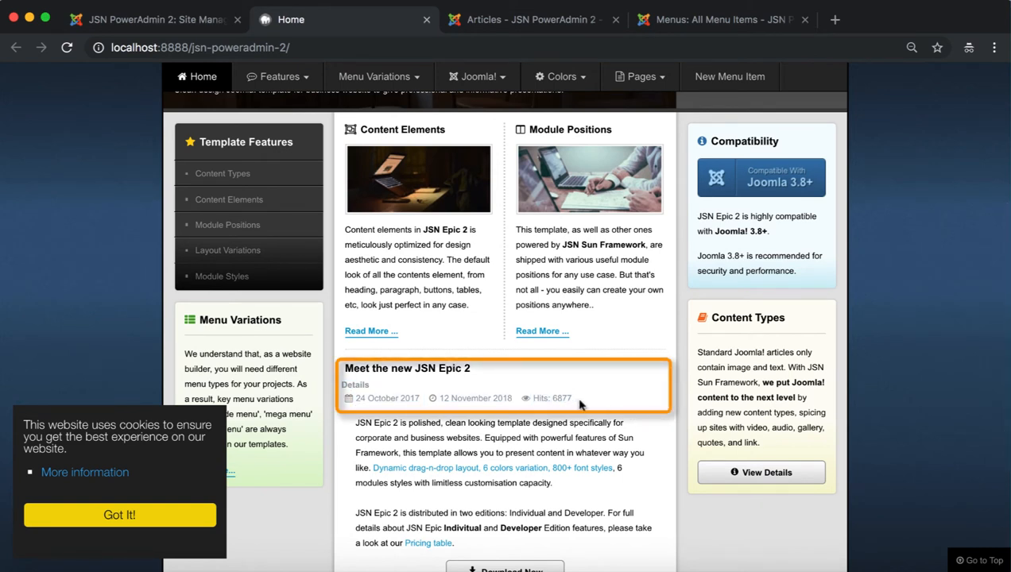
pyautogui.click(151, 19)
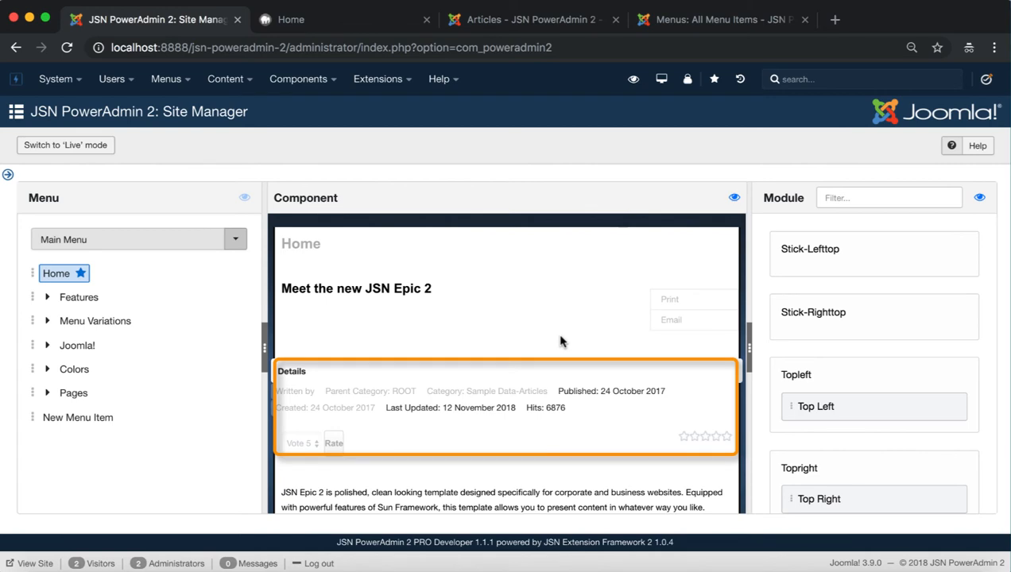
pyautogui.scroll(-3)
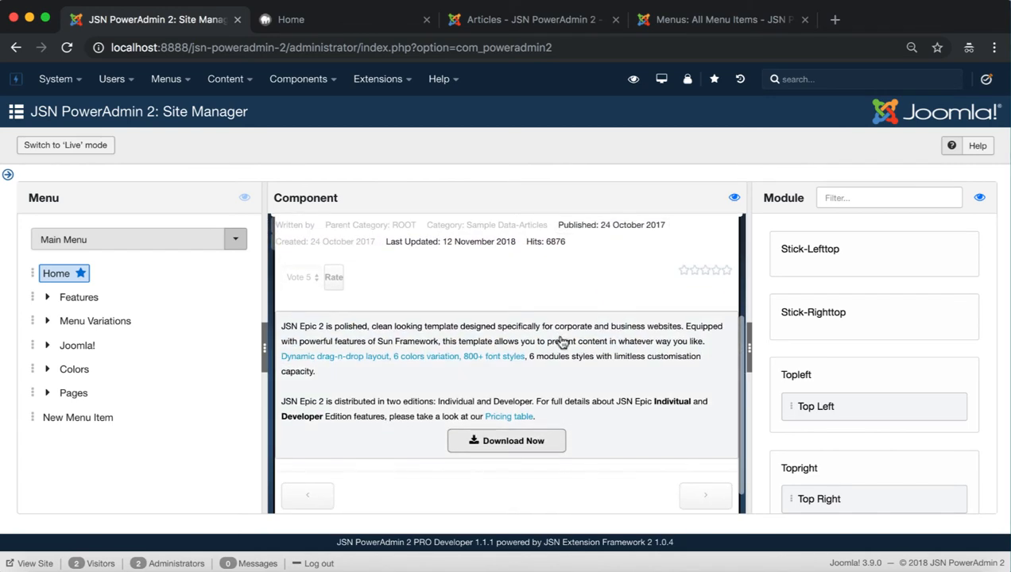